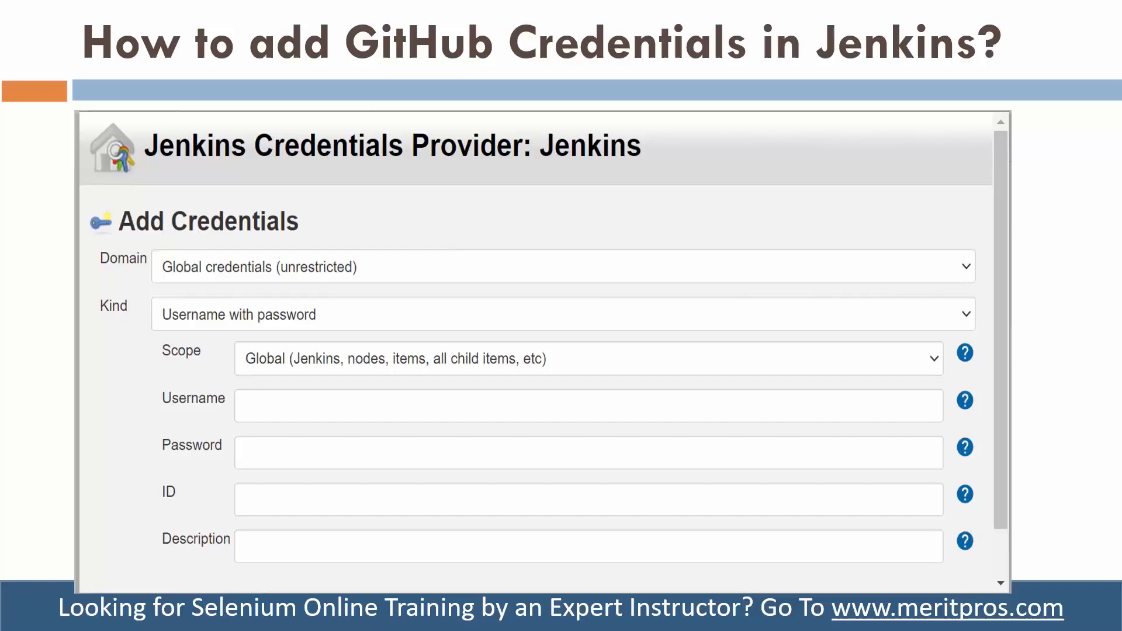
Leave the PowerPoint slideshow on adding GitHub credentials in Jenkins
{"action": "key", "text": "Escape"}
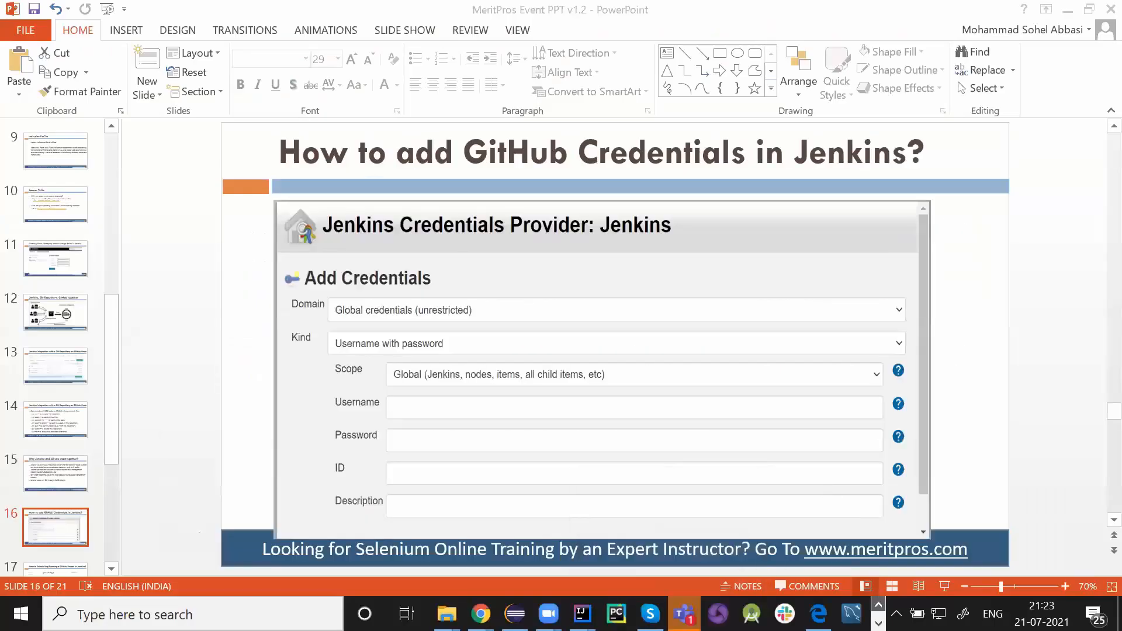
{"action": "mouse_move", "coordinate": [479, 613]}
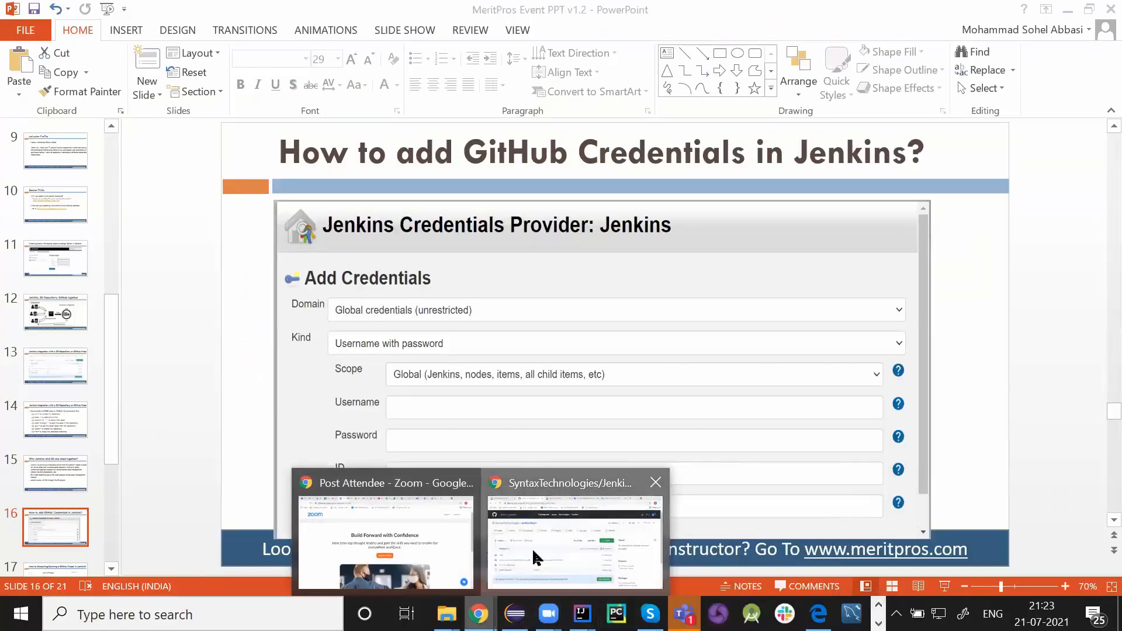
Start a new GitHub repository under SyntaxTechnologies and set its visibility to Private
{"action": "left_click", "coordinate": [573, 540]}
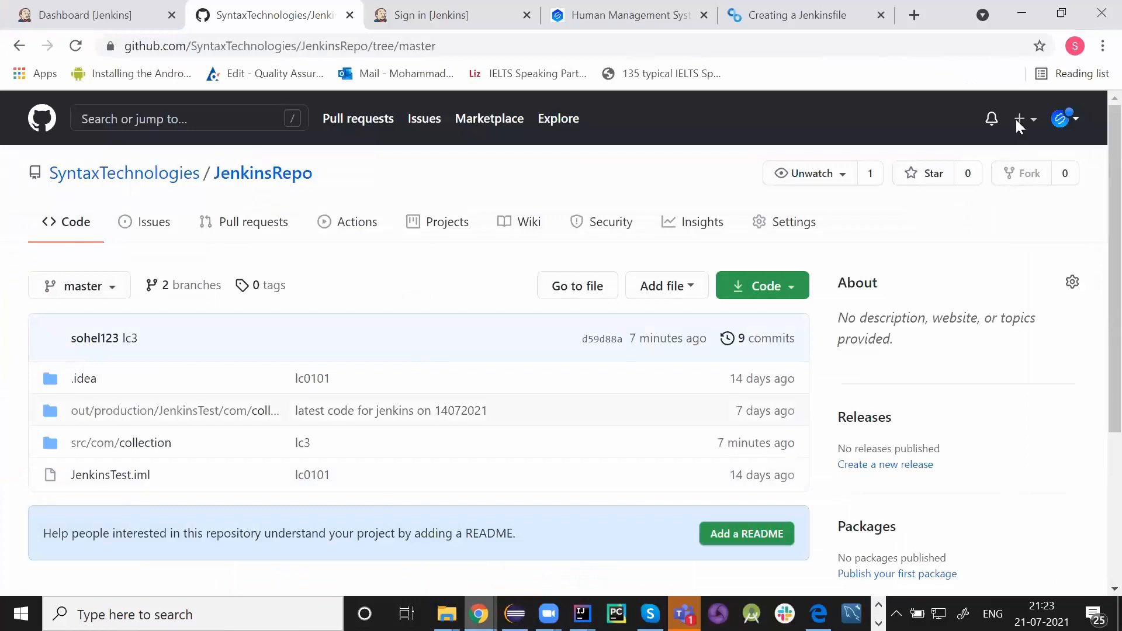
{"action": "left_click", "coordinate": [1019, 119]}
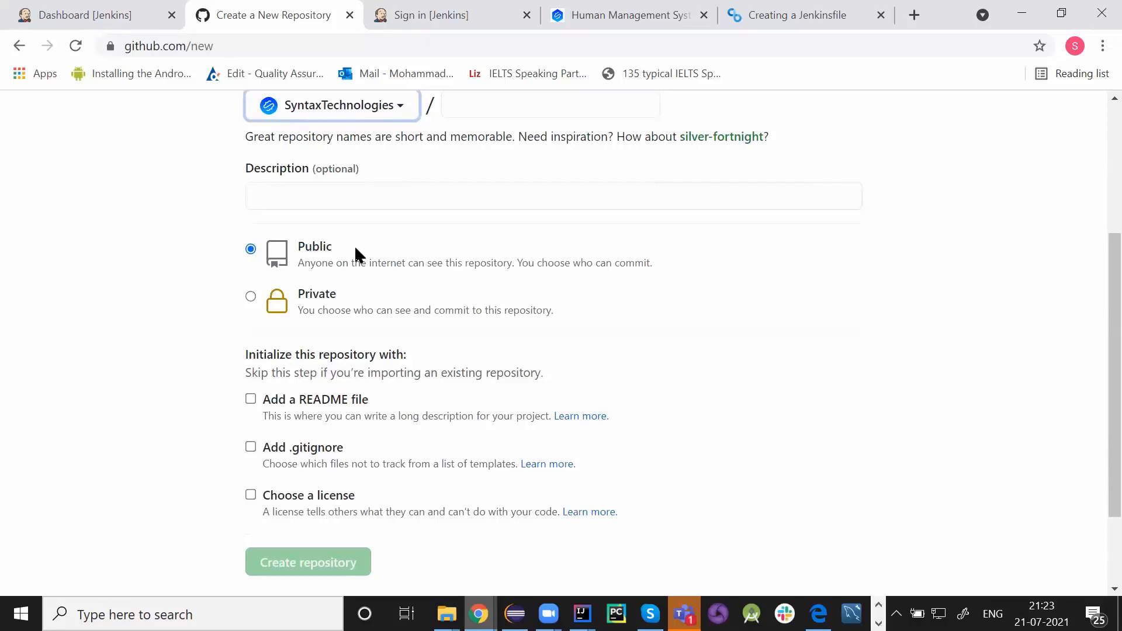
{"action": "mouse_move", "coordinate": [327, 300]}
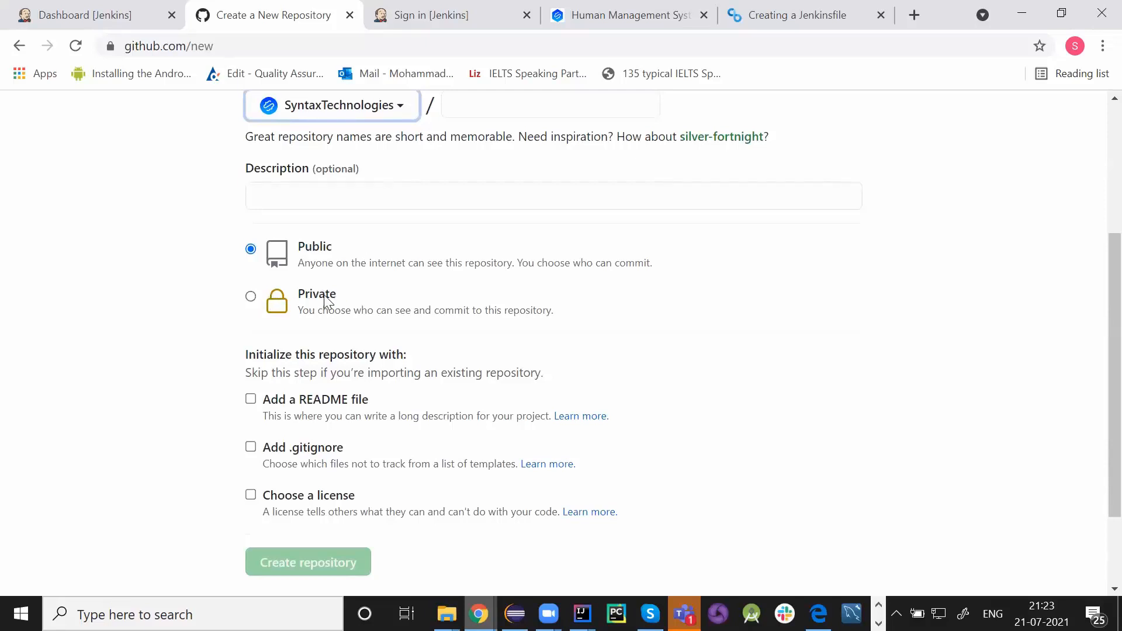
{"action": "mouse_move", "coordinate": [361, 237]}
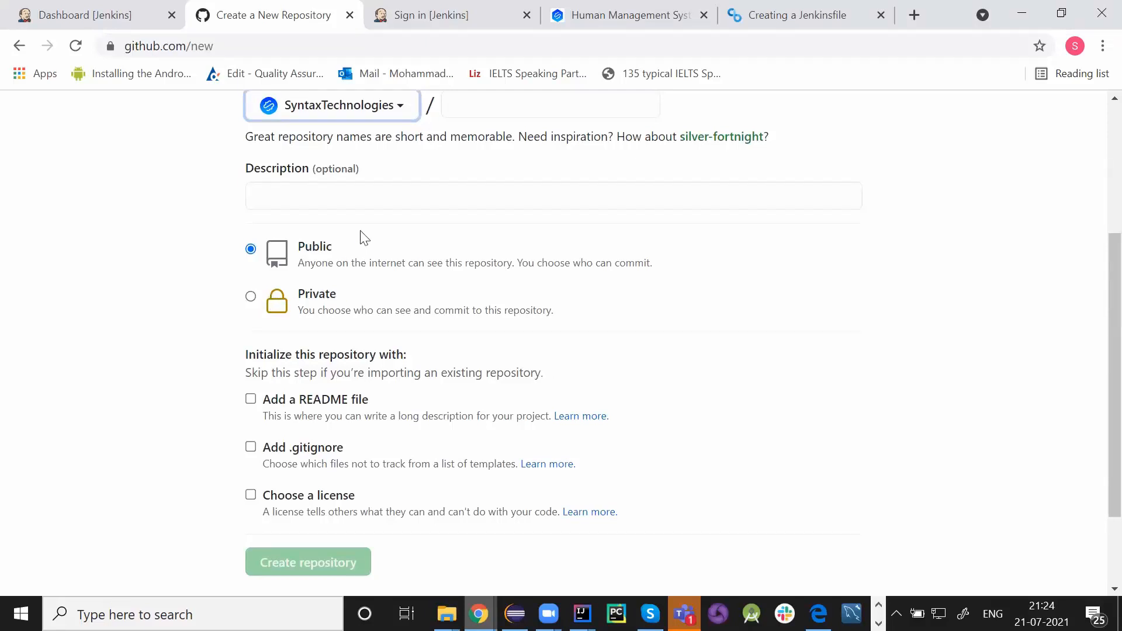
{"action": "scroll", "scroll_direction": "down", "scroll_amount": 3}
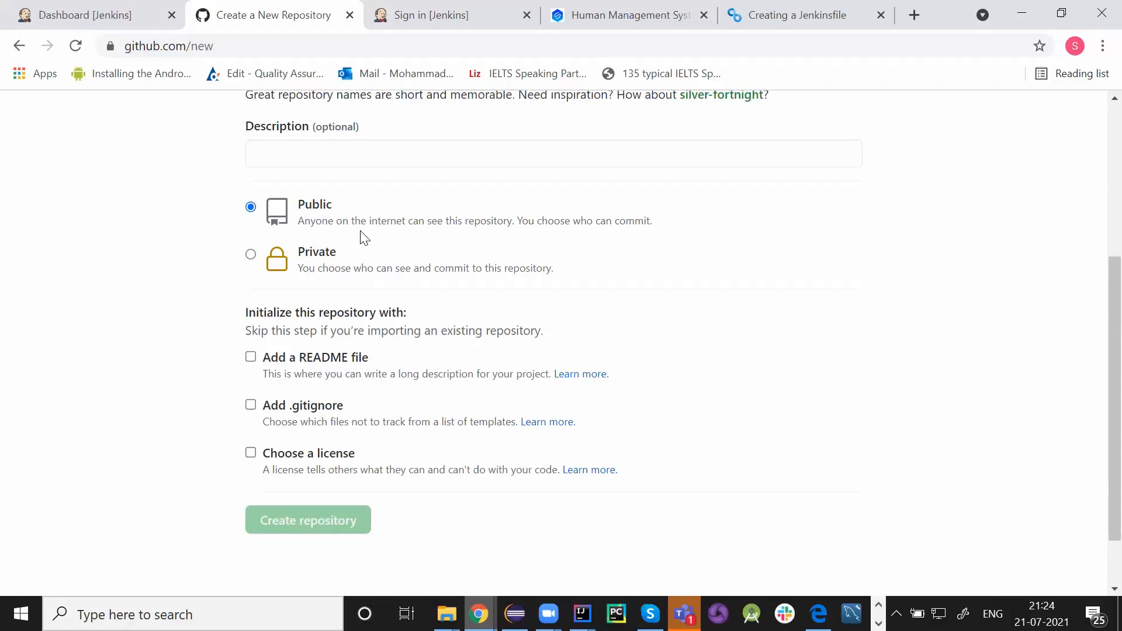
{"action": "left_click", "coordinate": [250, 254]}
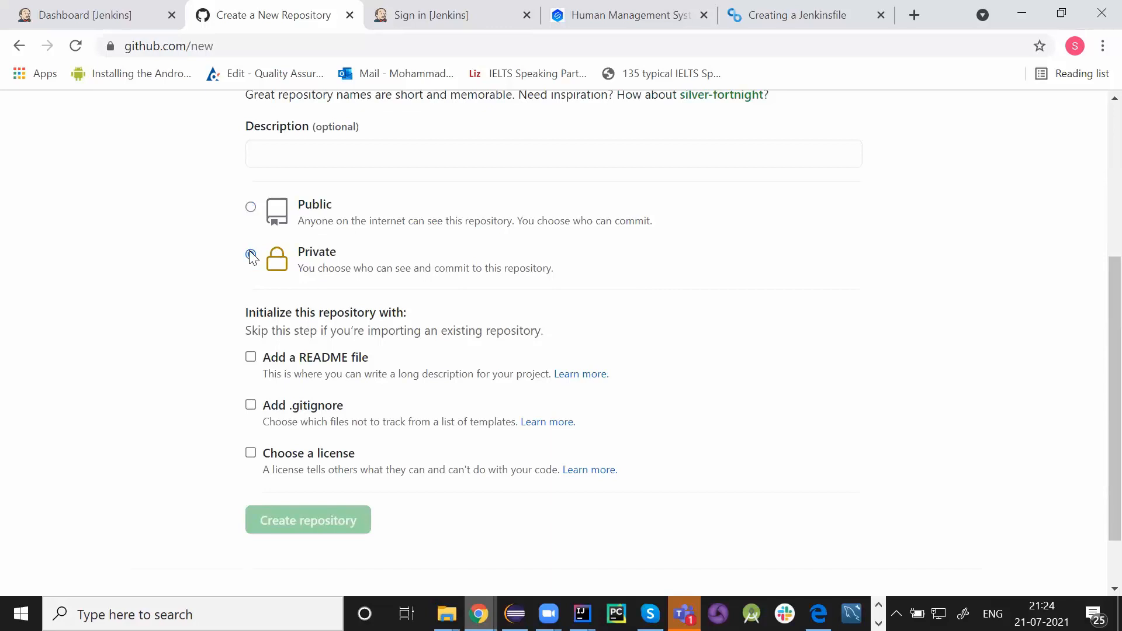
{"action": "scroll", "scroll_direction": "up", "scroll_amount": 3}
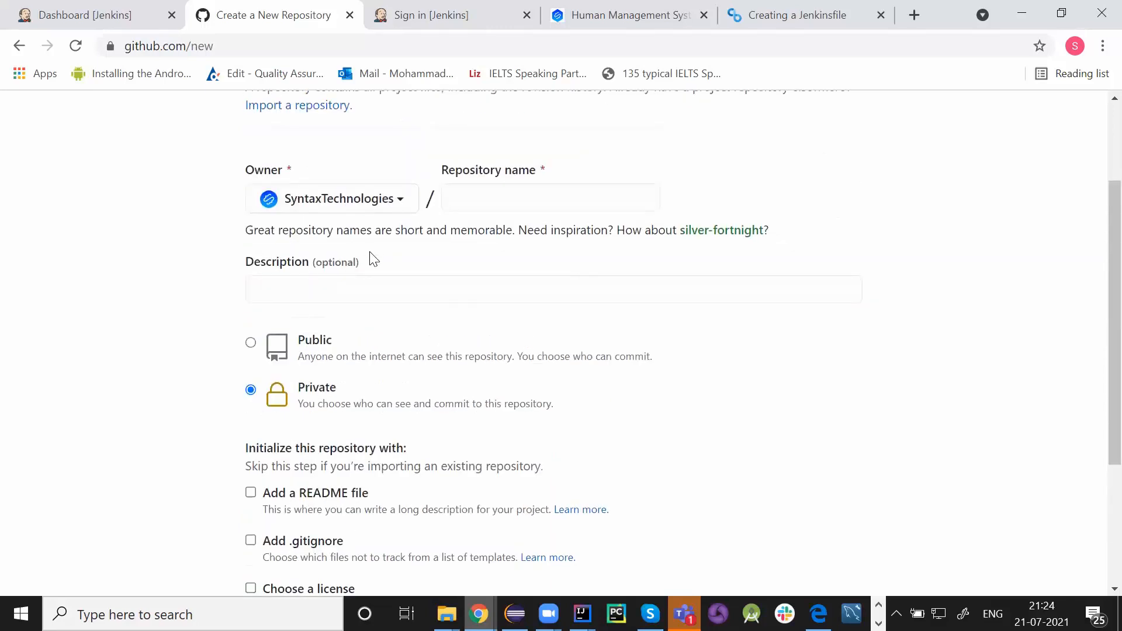
{"action": "scroll", "scroll_direction": "down", "scroll_amount": 3}
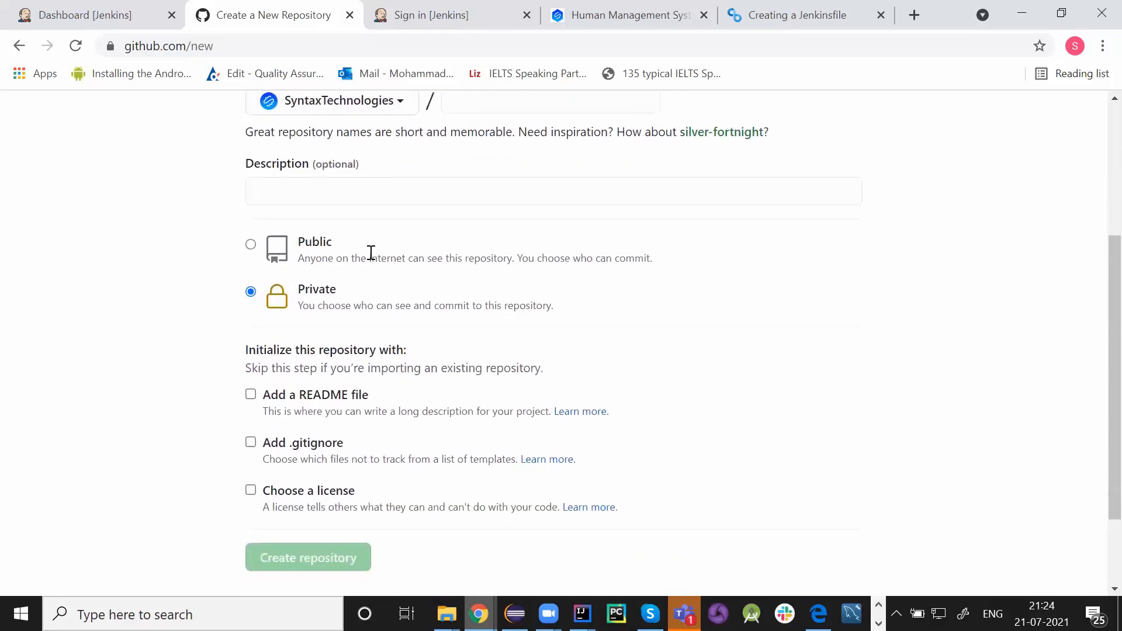
{"action": "mouse_move", "coordinate": [394, 307]}
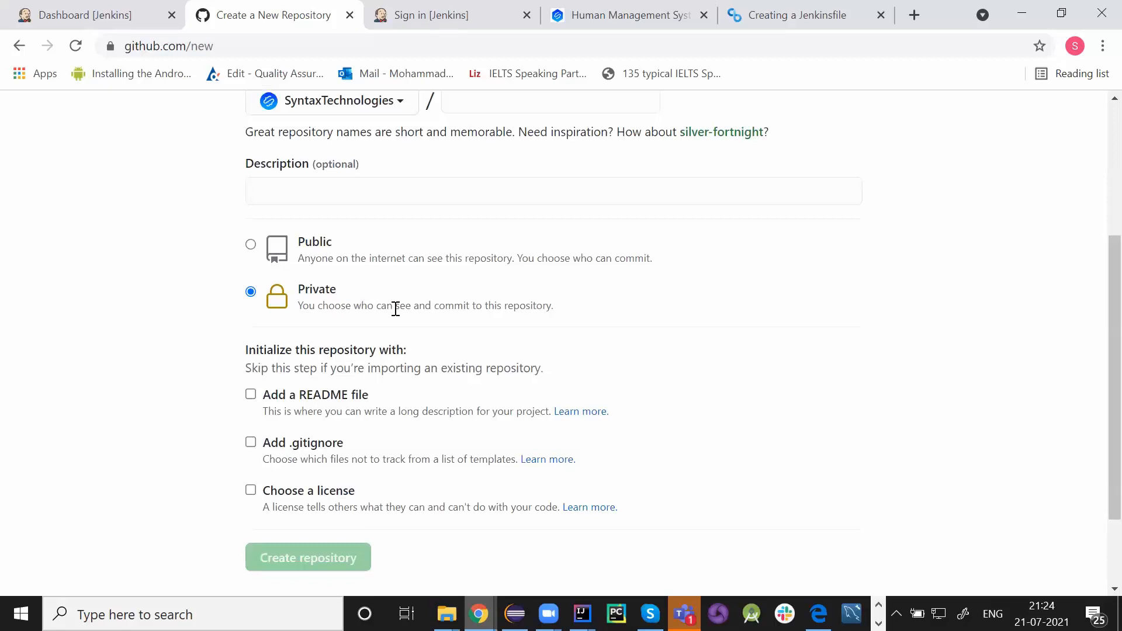
{"action": "mouse_move", "coordinate": [511, 311]}
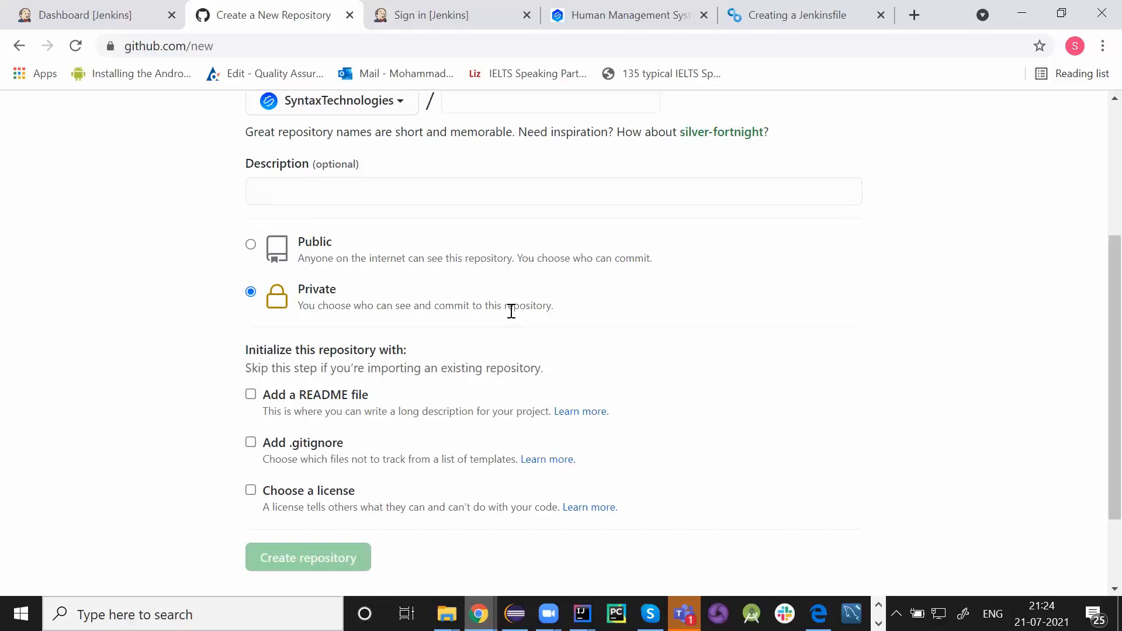
{"action": "scroll", "scroll_direction": "up", "scroll_amount": 3}
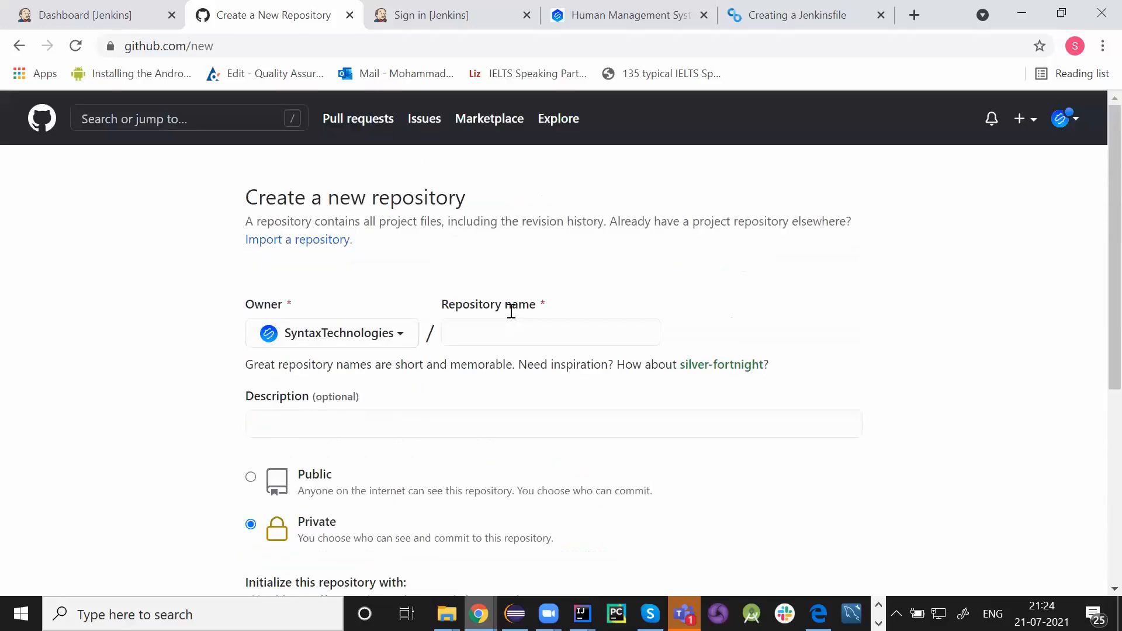
{"action": "mouse_move", "coordinate": [362, 169]}
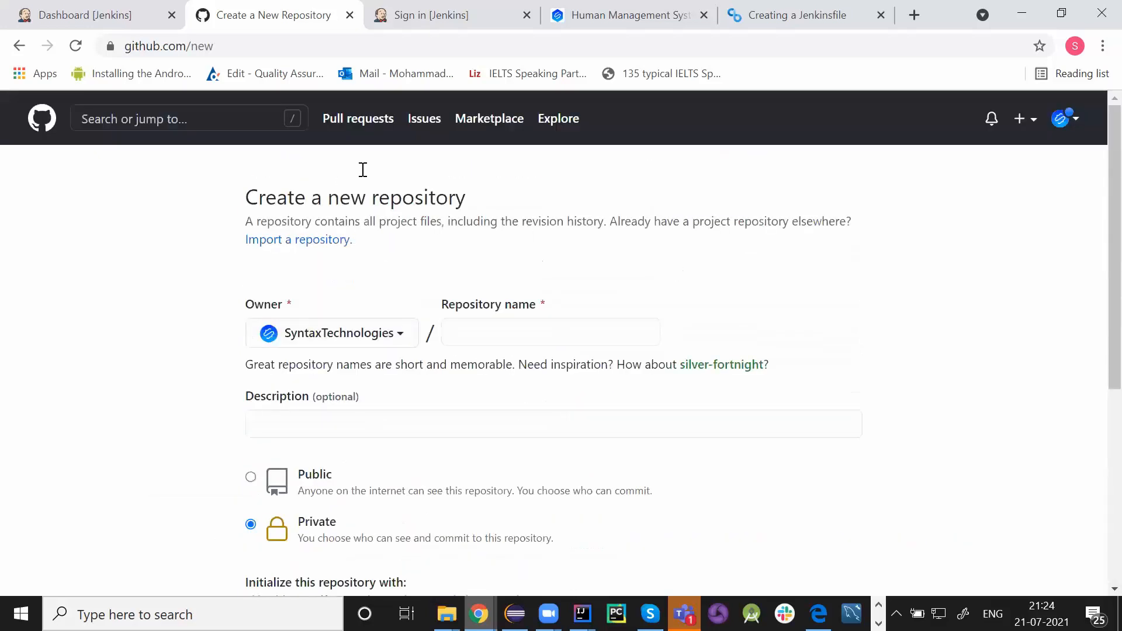
Reach the Test job's configuration from the Jenkins dashboard and its Git Repository URL field
{"action": "left_click", "coordinate": [20, 46]}
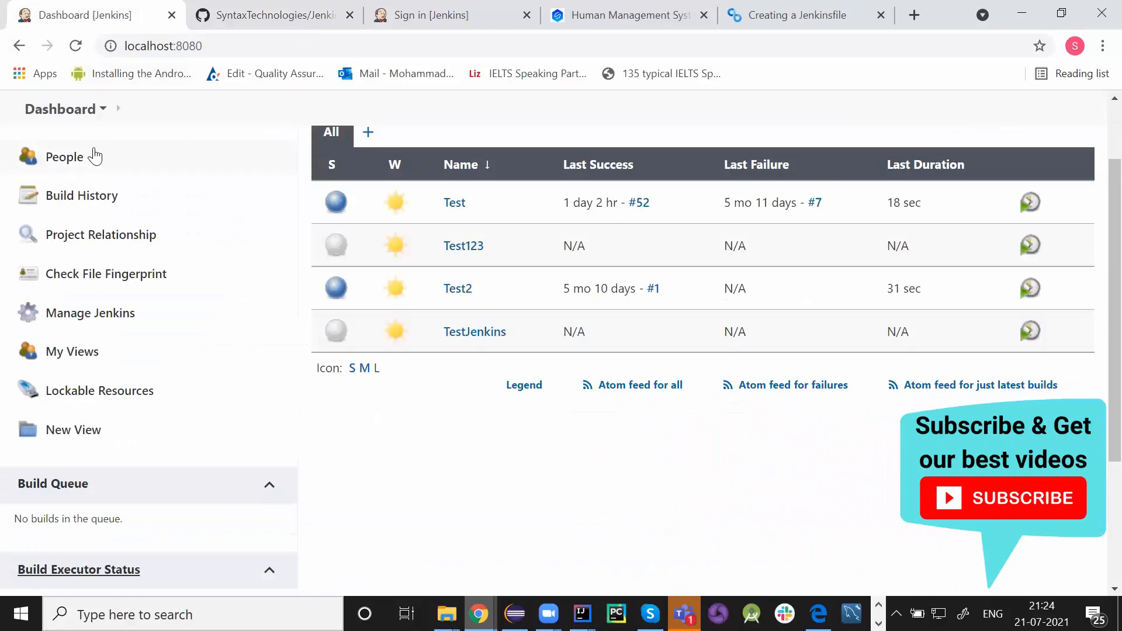
{"action": "left_click", "coordinate": [455, 203]}
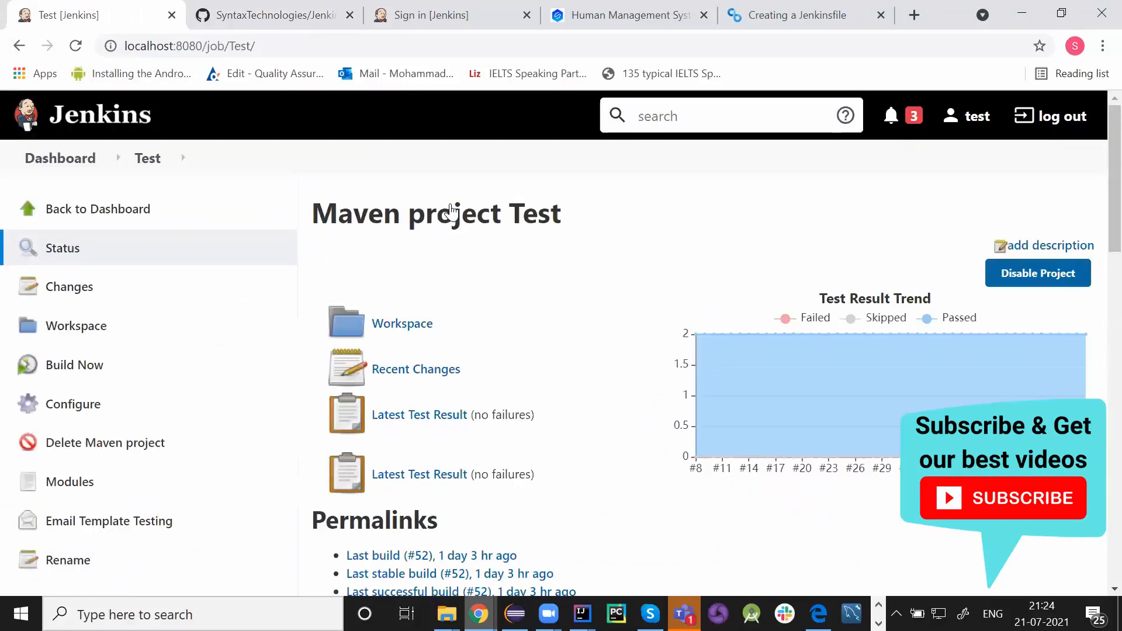
{"action": "left_click", "coordinate": [72, 378]}
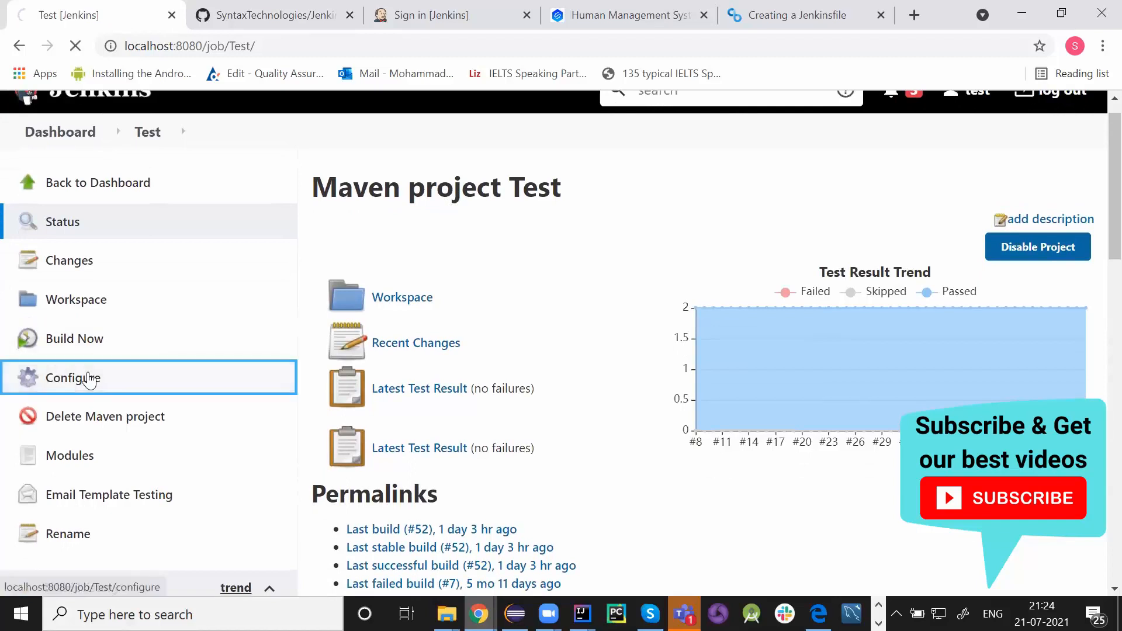
{"action": "left_click", "coordinate": [72, 378]}
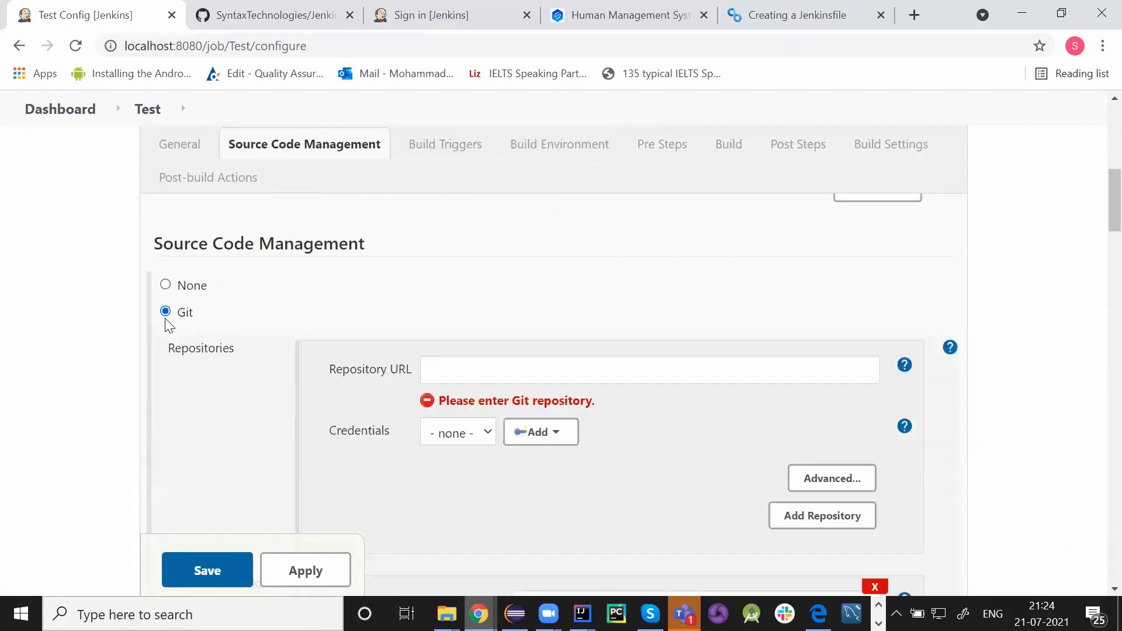
{"action": "scroll", "scroll_direction": "down", "scroll_amount": 3}
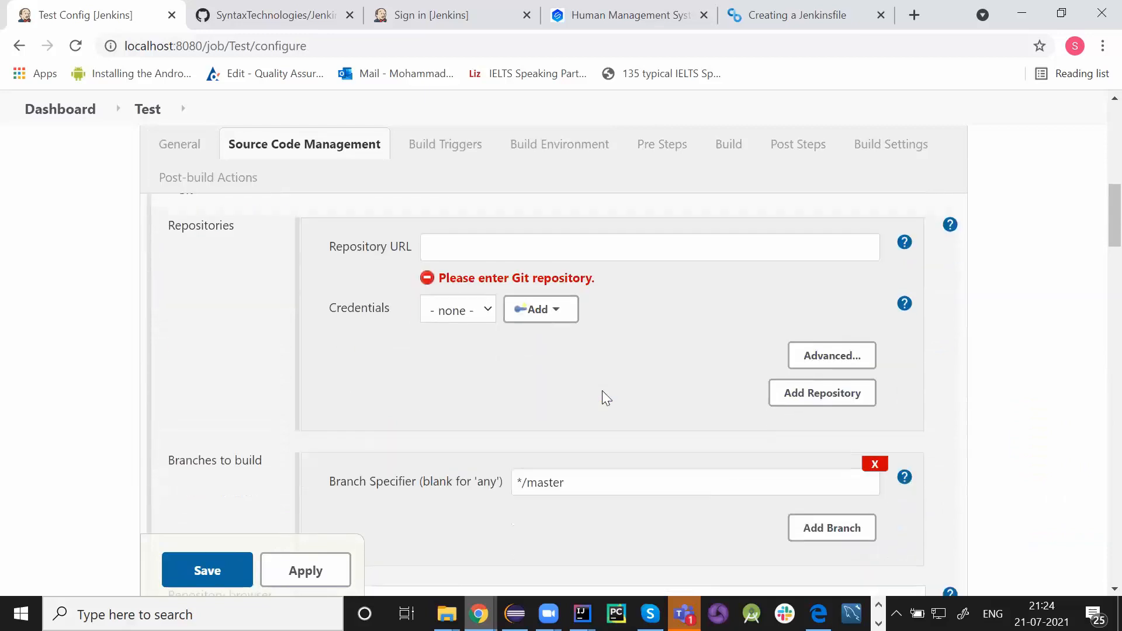
{"action": "left_click", "coordinate": [648, 239]}
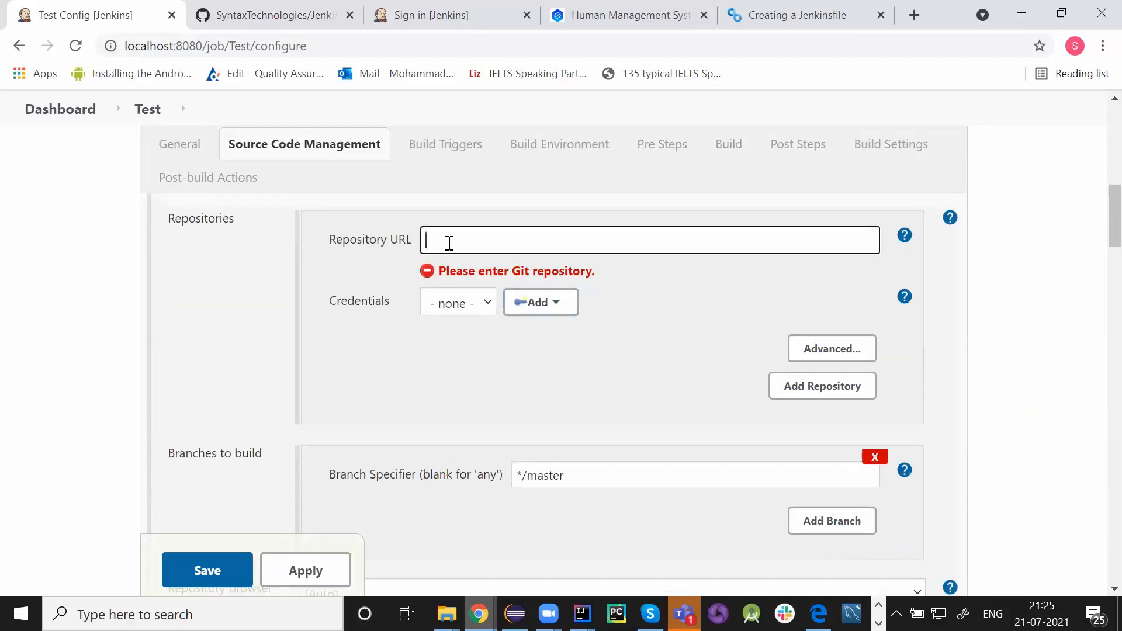
{"action": "left_click", "coordinate": [269, 14]}
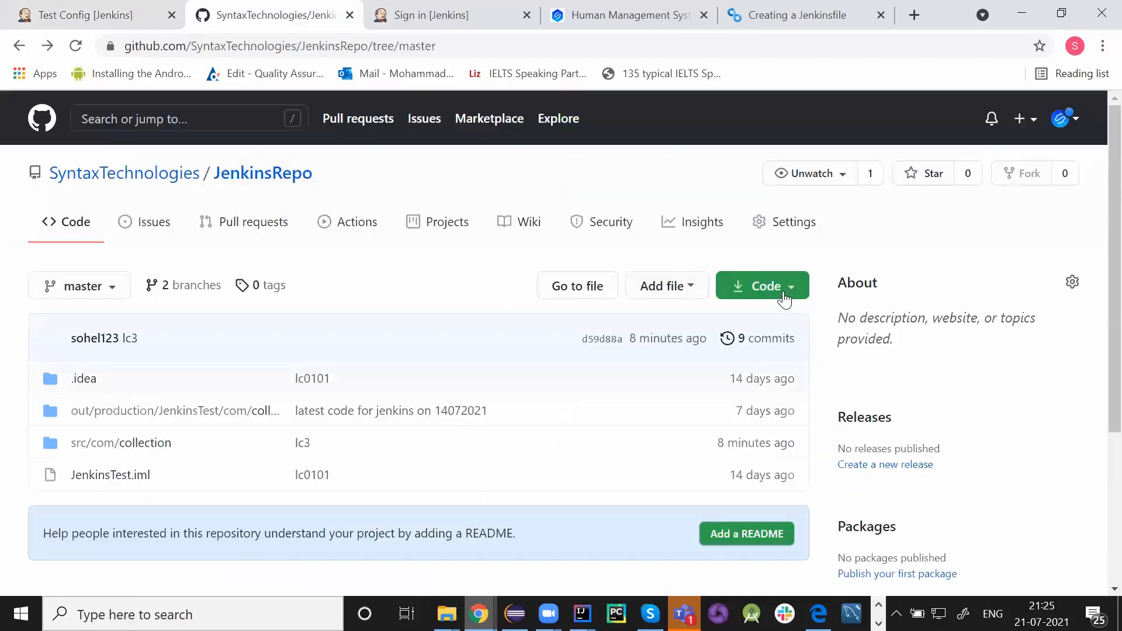
{"action": "left_click", "coordinate": [762, 285]}
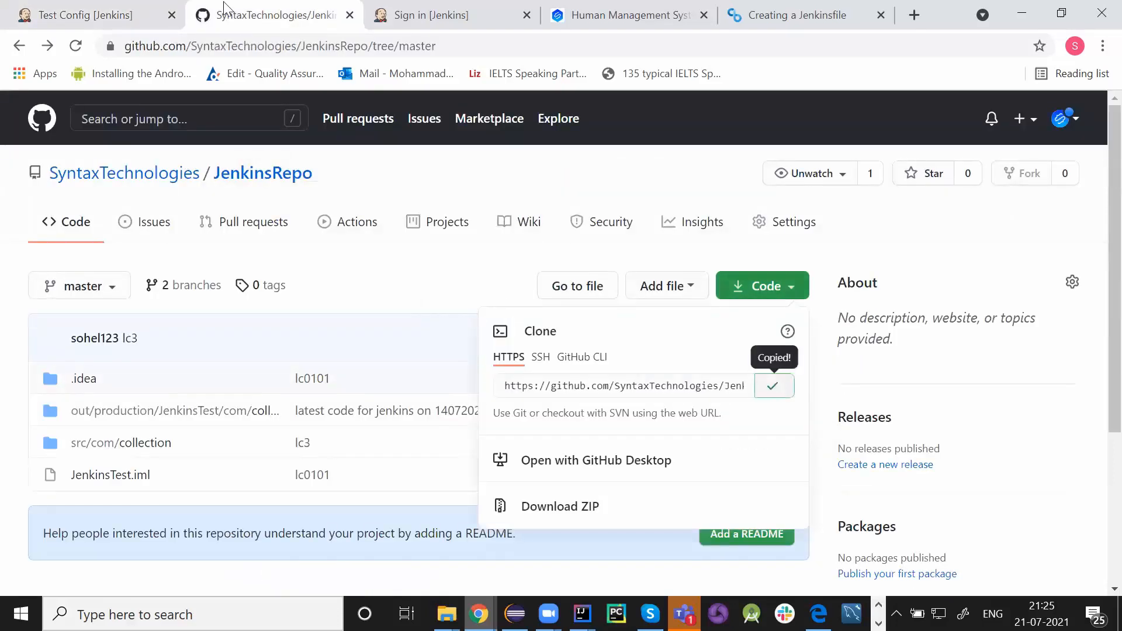
{"action": "left_click", "coordinate": [85, 15]}
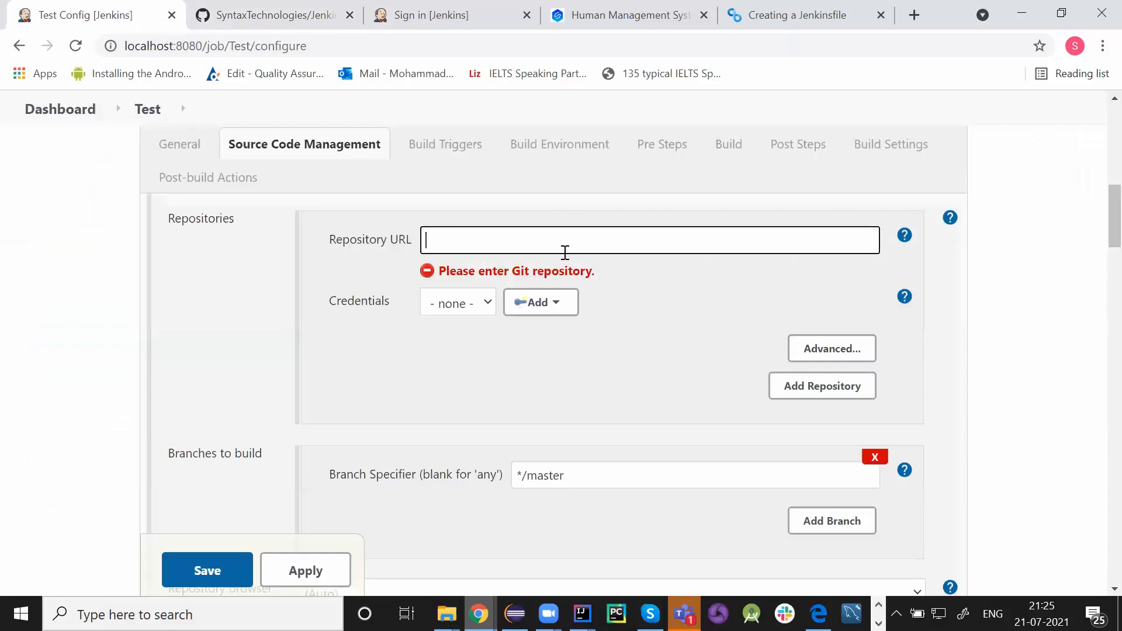
{"action": "type", "text": "https://github.com/SyntaxTechnologies/JenkinsRepo.git"}
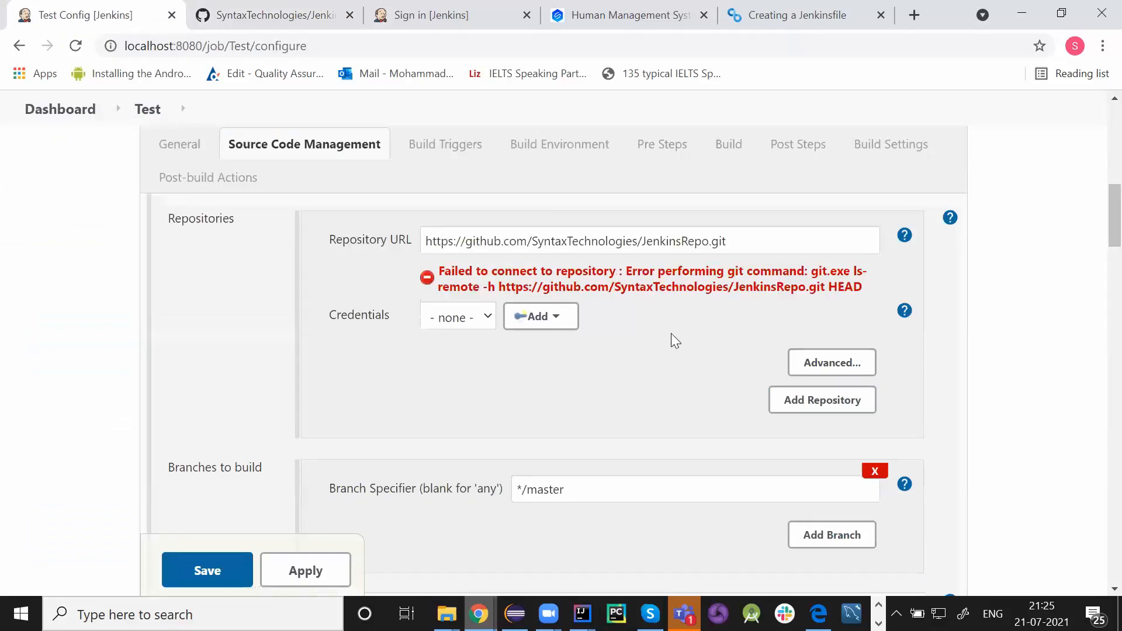
{"action": "mouse_move", "coordinate": [452, 270]}
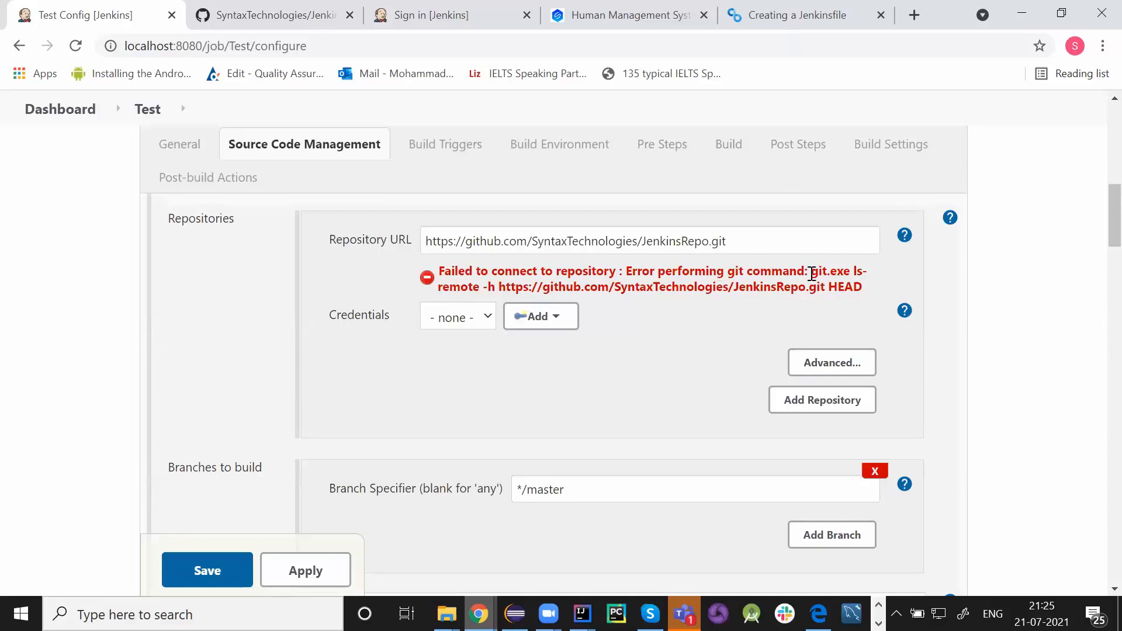
{"action": "mouse_move", "coordinate": [393, 326]}
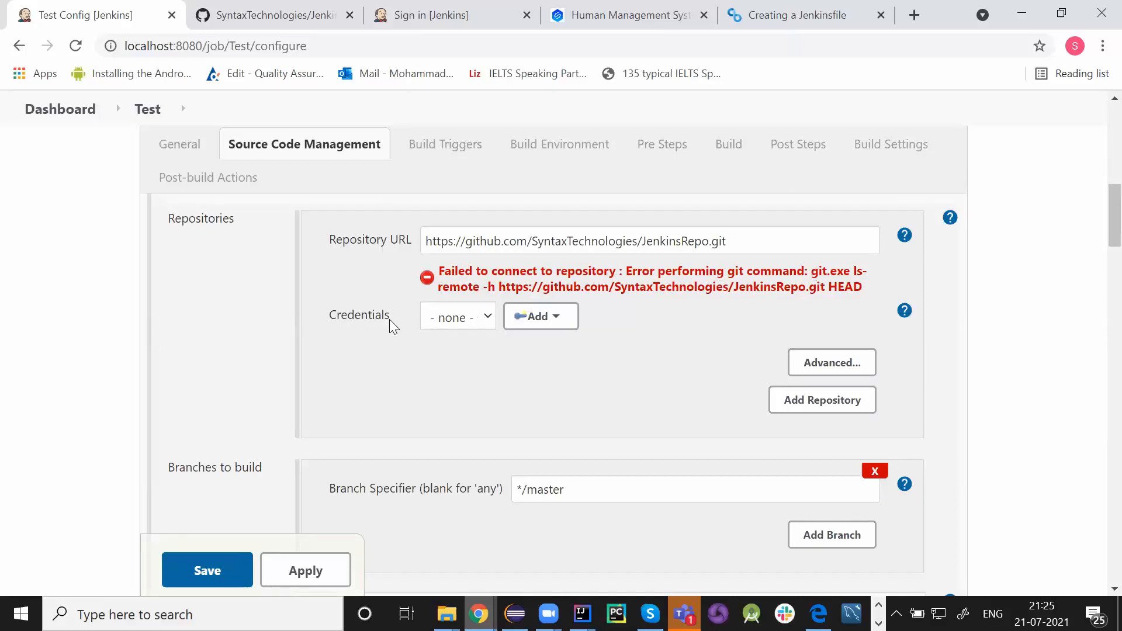
{"action": "left_click", "coordinate": [457, 317]}
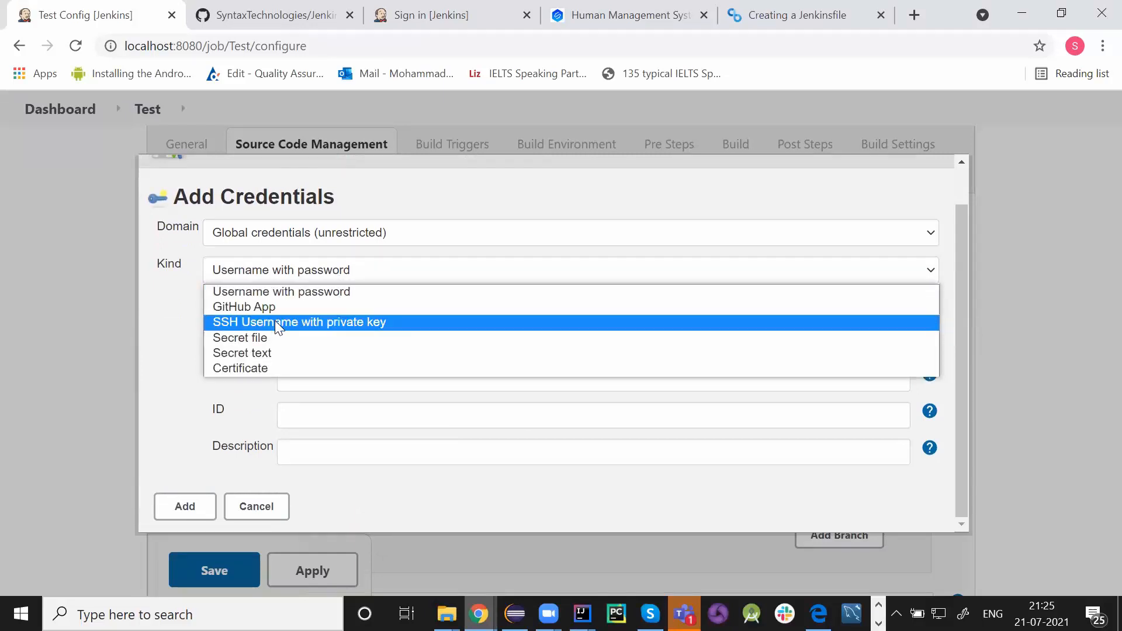
{"action": "mouse_move", "coordinate": [270, 346]}
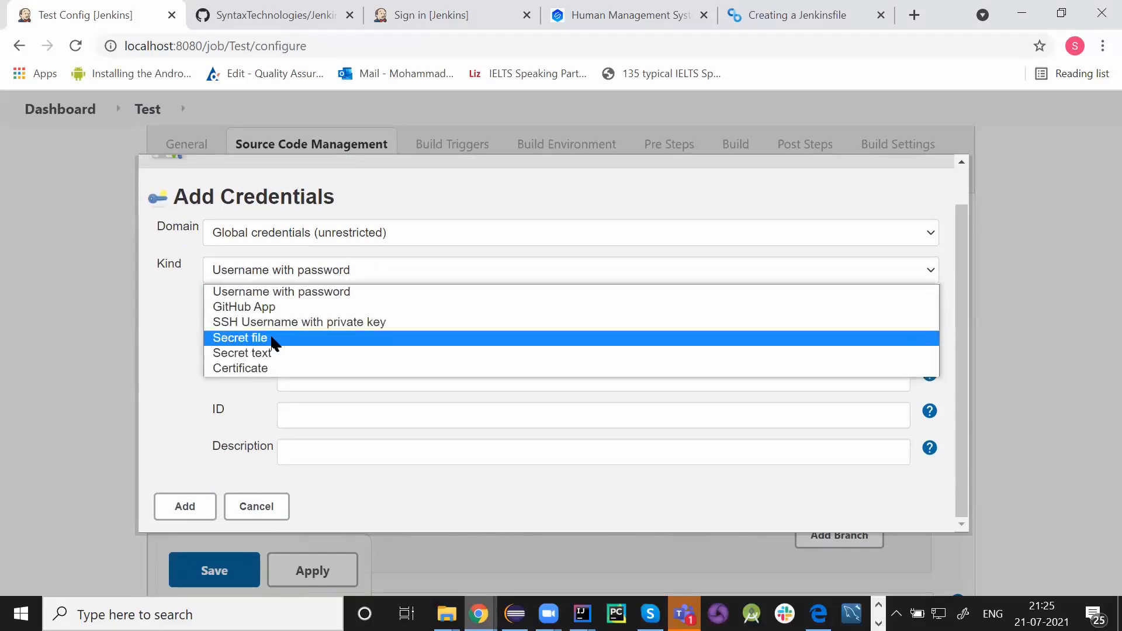
{"action": "mouse_move", "coordinate": [270, 353]}
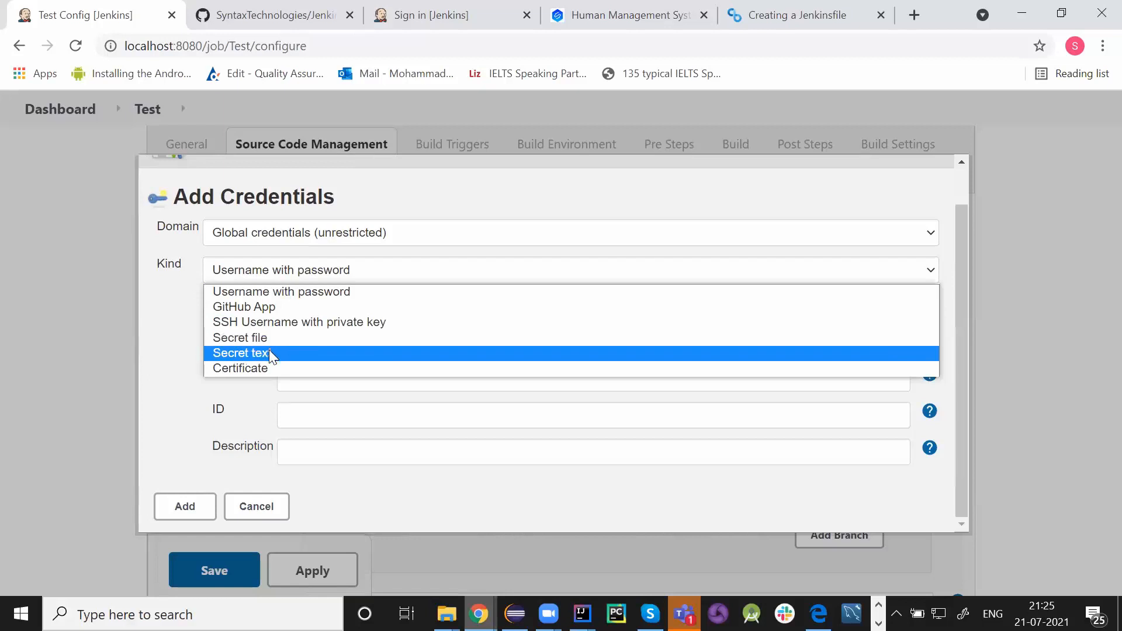
{"action": "mouse_move", "coordinate": [300, 291]}
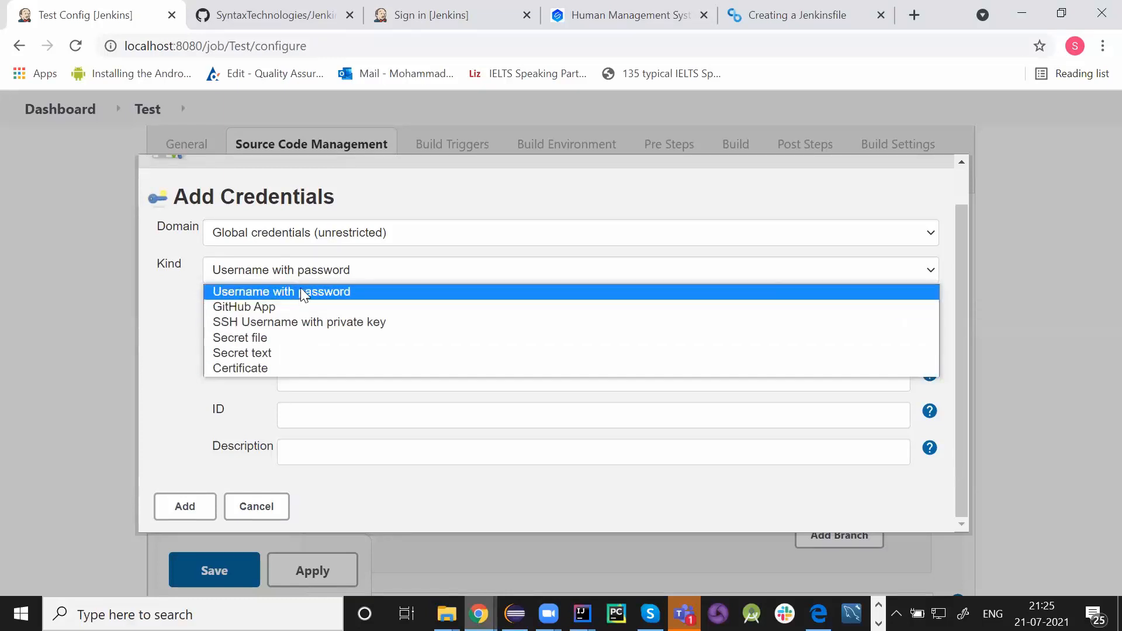
{"action": "left_click", "coordinate": [569, 232]}
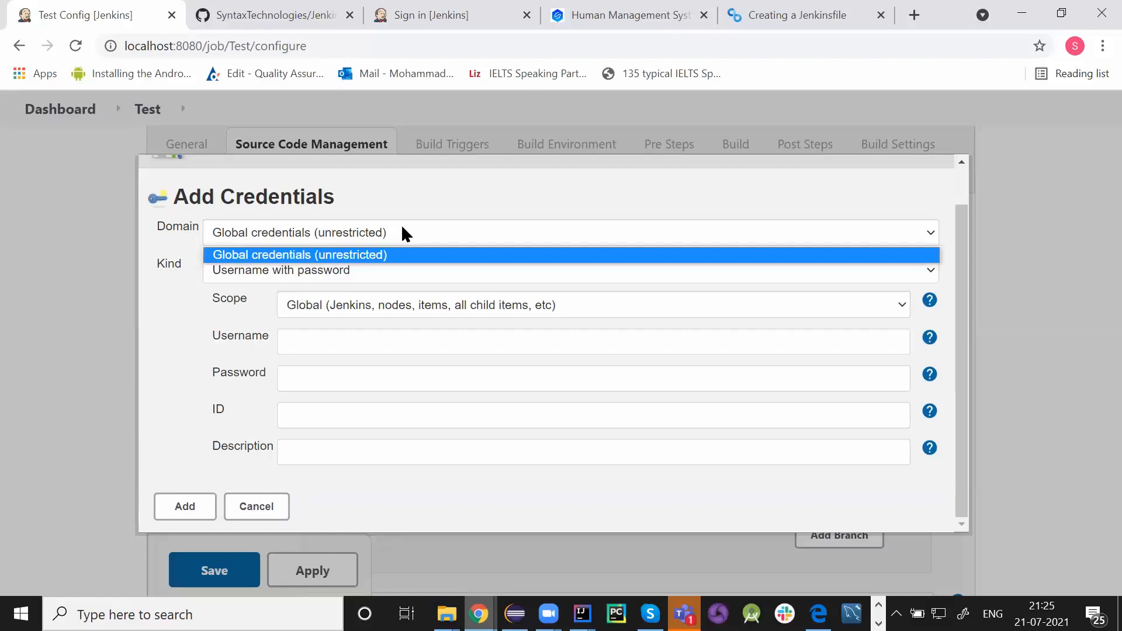
{"action": "left_click", "coordinate": [298, 254]}
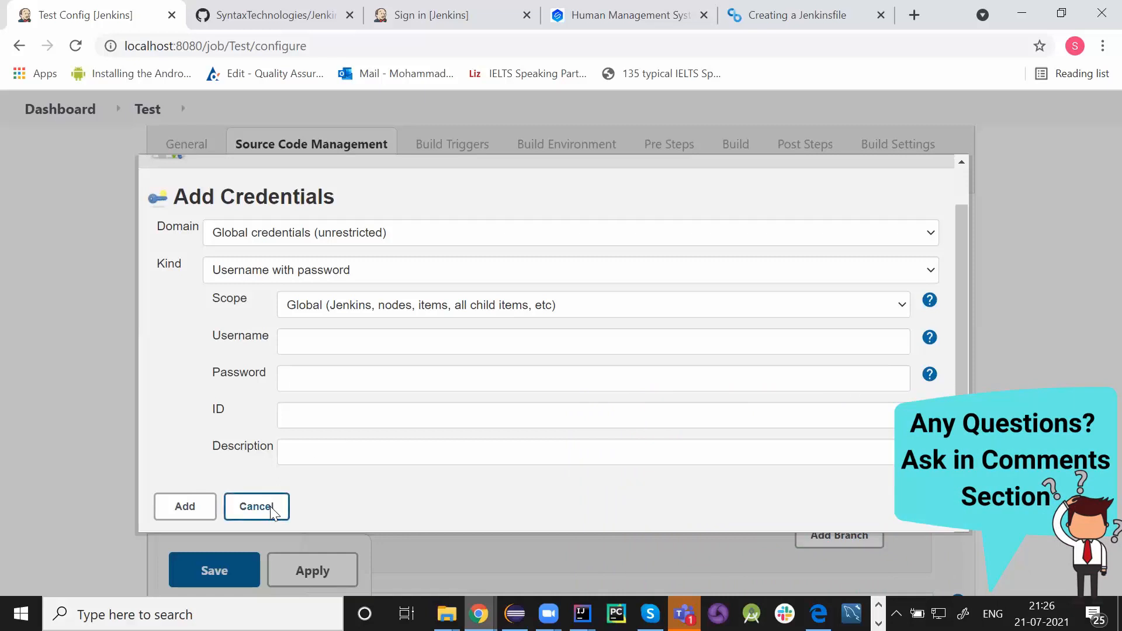
{"action": "left_click", "coordinate": [256, 506]}
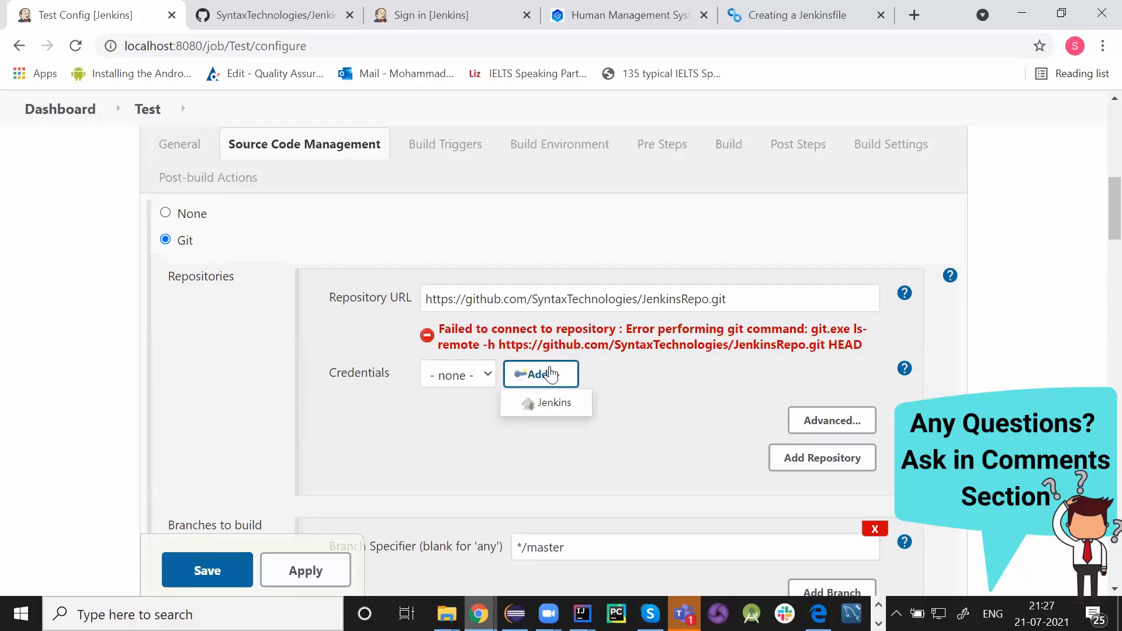
Reopen the add-credentials form, keep Username with password as kind, then dismiss it without adding
{"action": "left_click", "coordinate": [553, 402]}
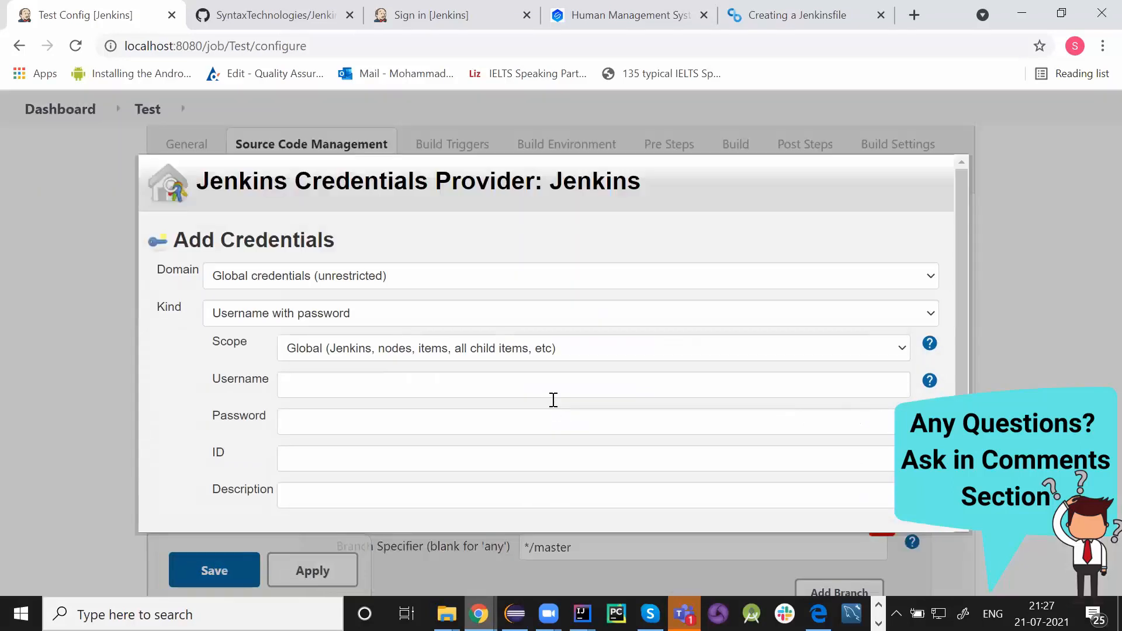
{"action": "mouse_move", "coordinate": [520, 248]}
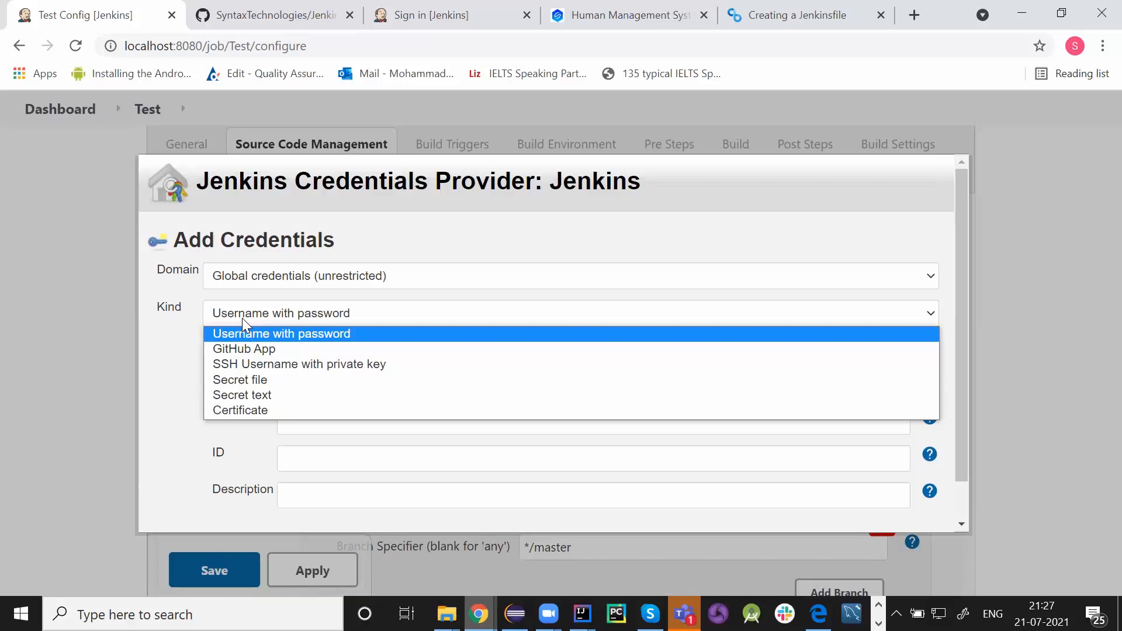
{"action": "left_click", "coordinate": [281, 333]}
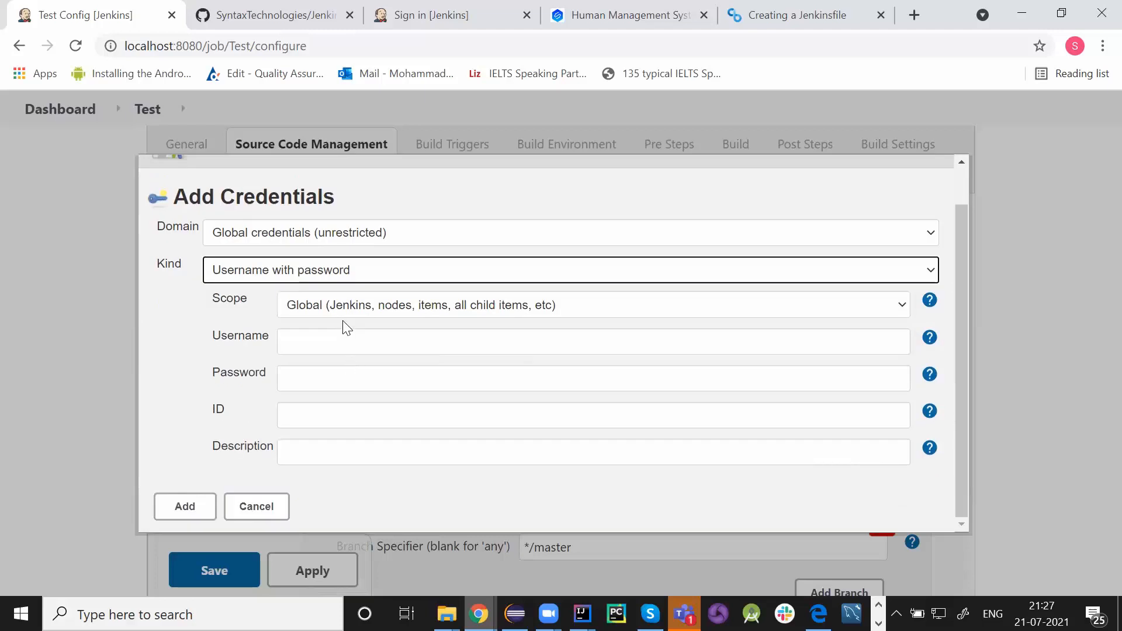
{"action": "mouse_move", "coordinate": [338, 444]}
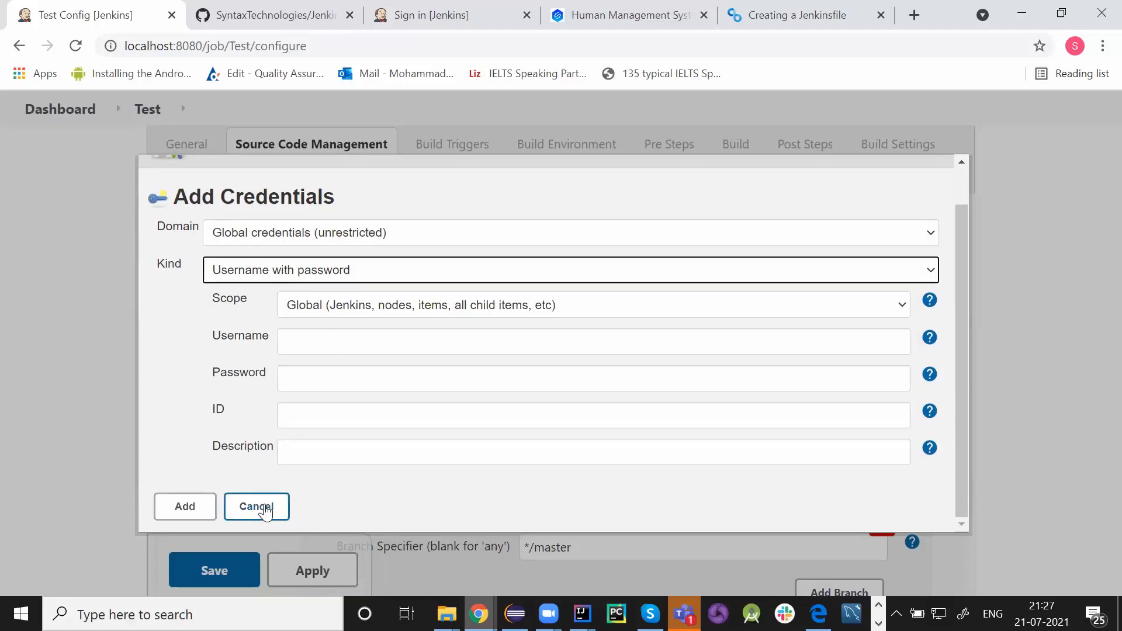
{"action": "left_click", "coordinate": [256, 506]}
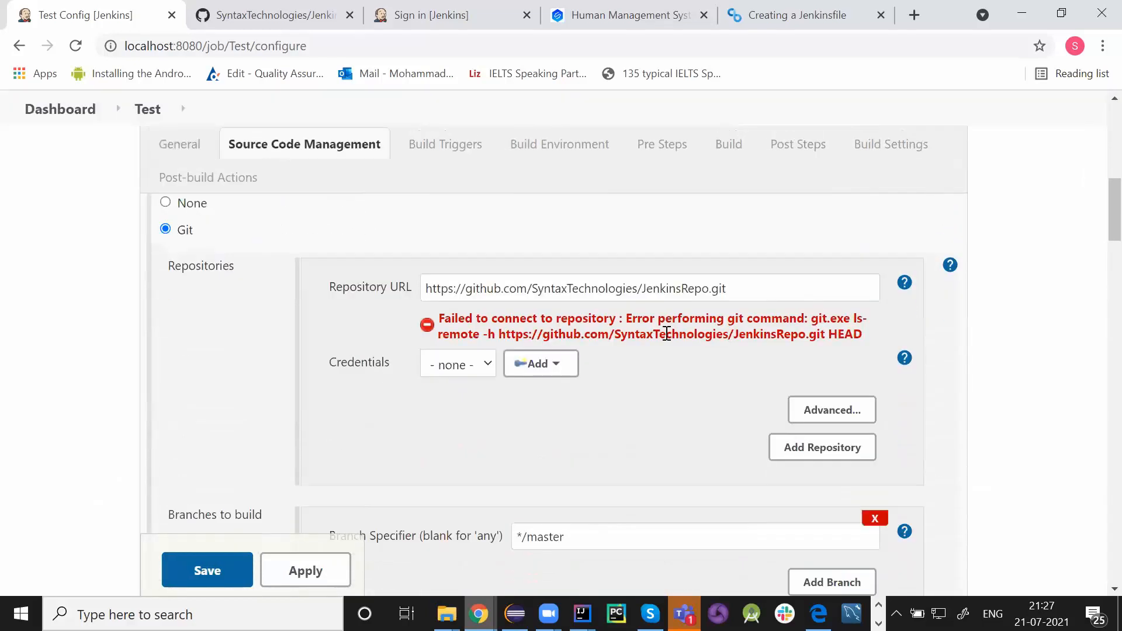
{"action": "mouse_move", "coordinate": [333, 280]}
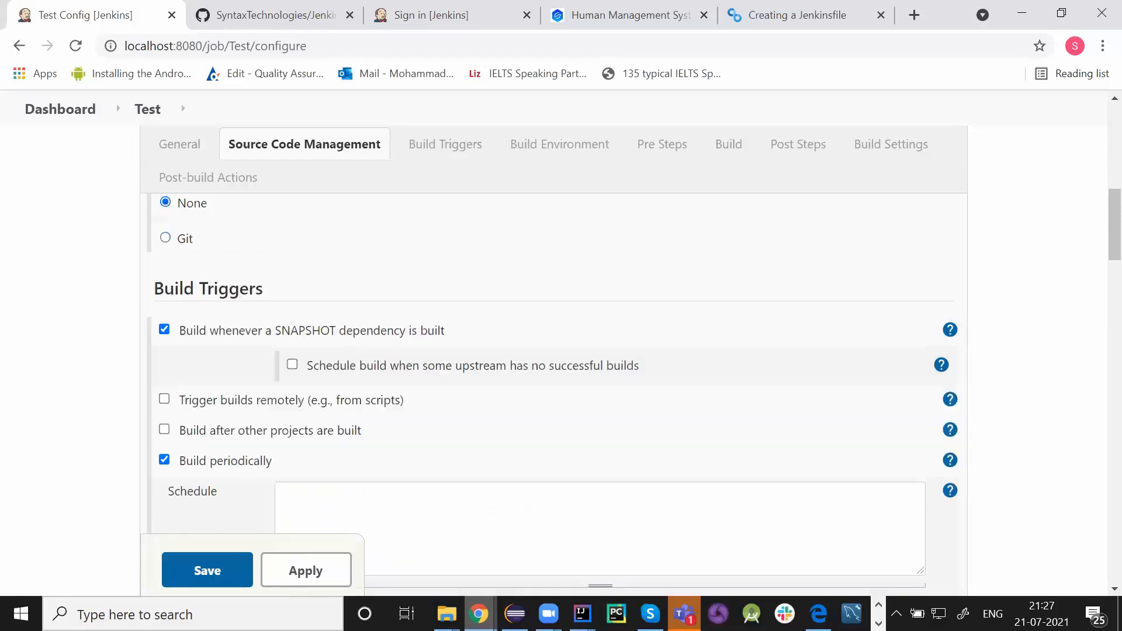
Save the Test job with source code management set back to None
{"action": "left_click", "coordinate": [207, 571]}
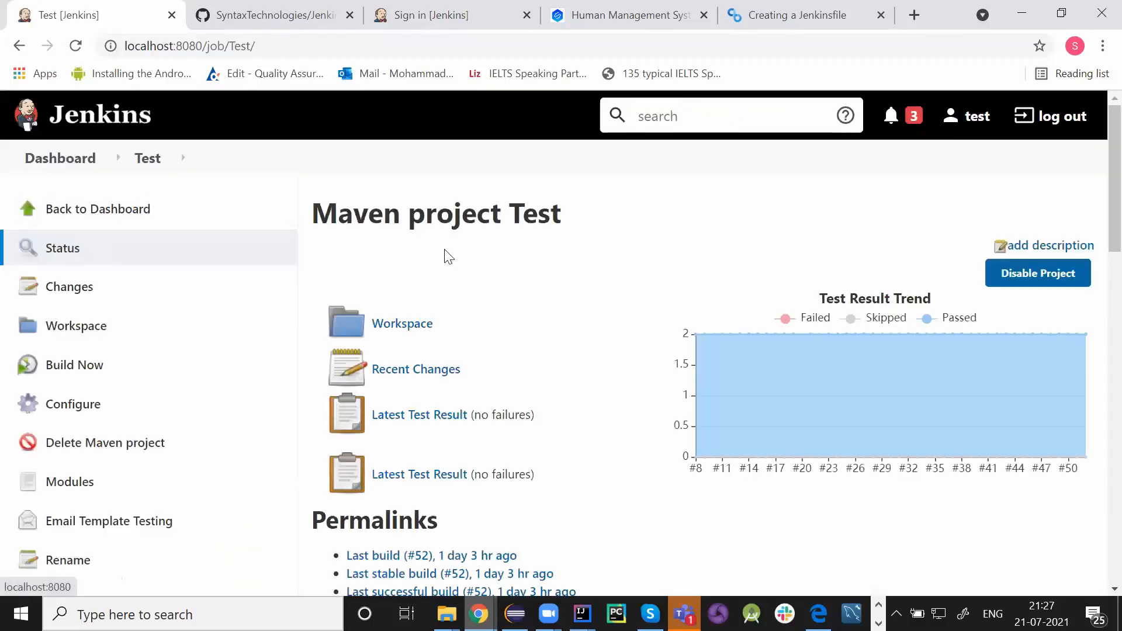
{"action": "mouse_move", "coordinate": [586, 577]}
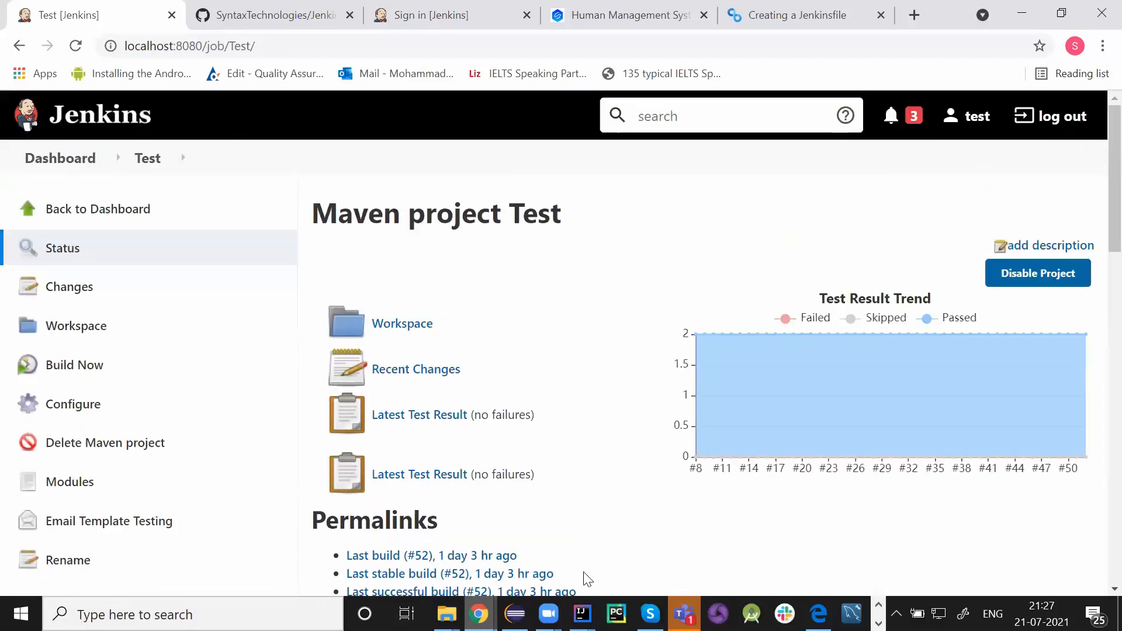